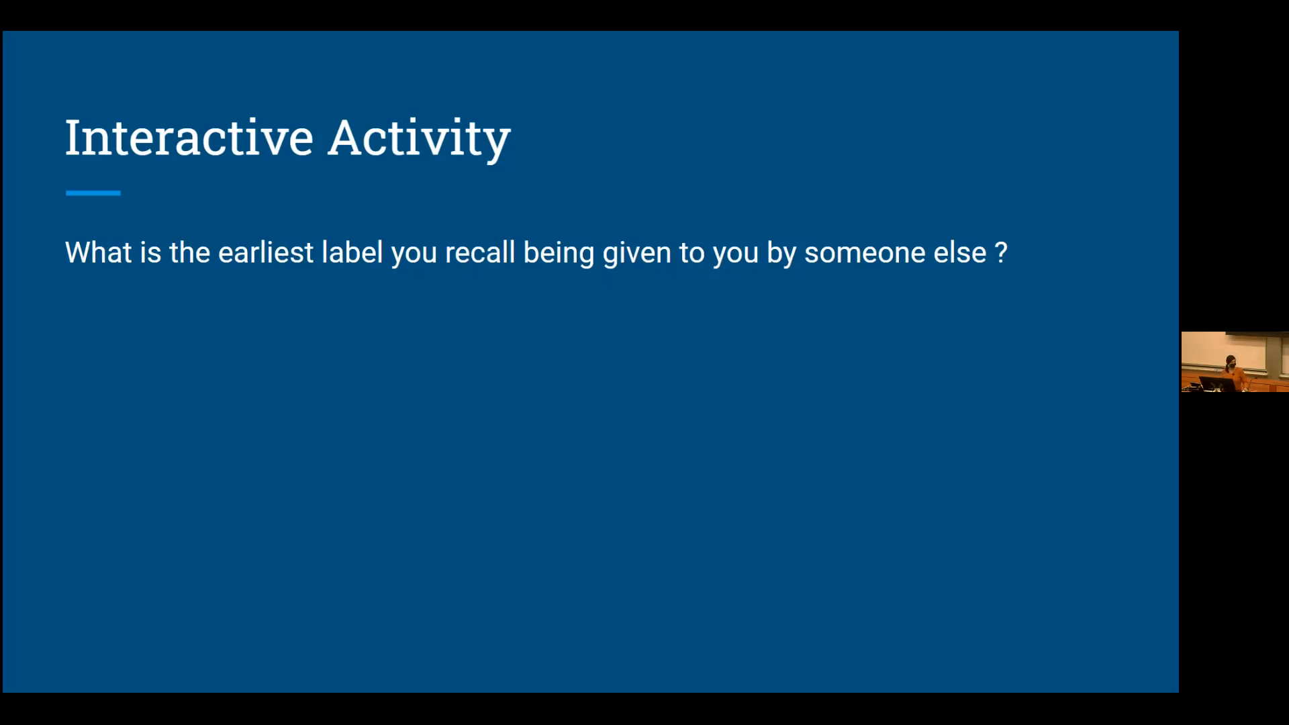
{"action": "mouse_move", "coordinate": [969, 159]}
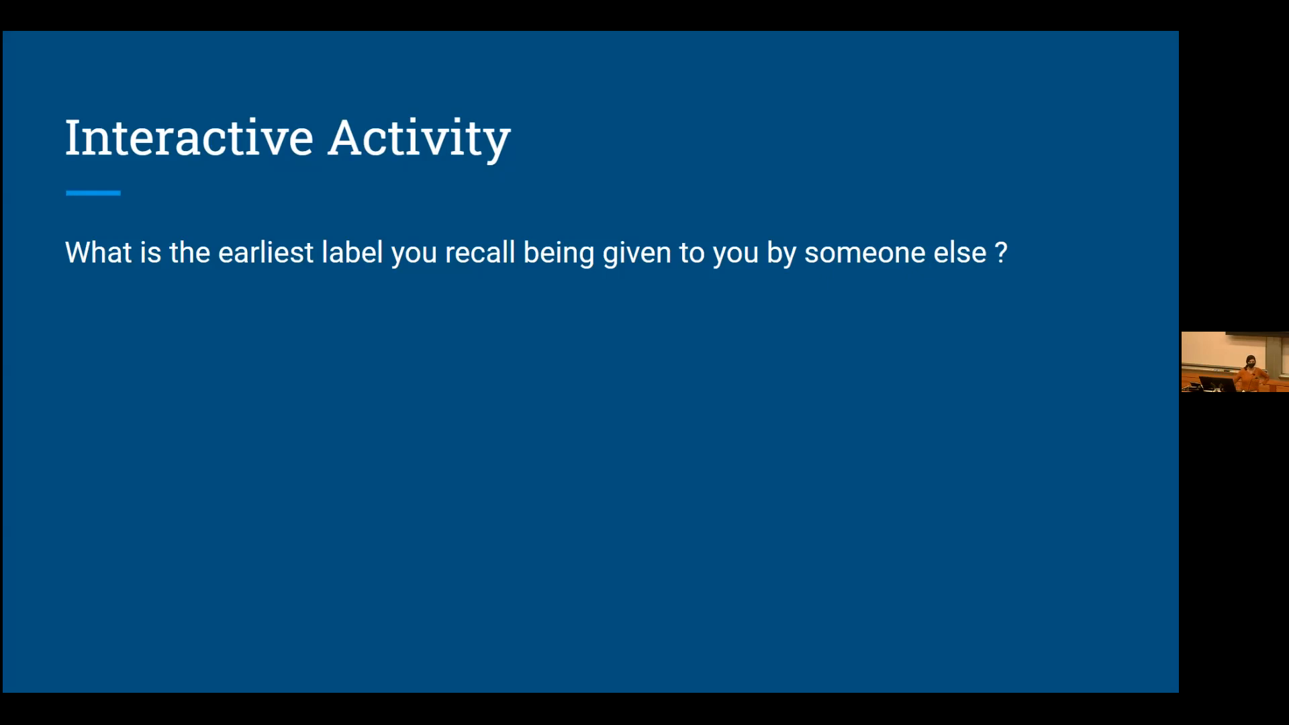
{"action": "mouse_move", "coordinate": [533, 427]}
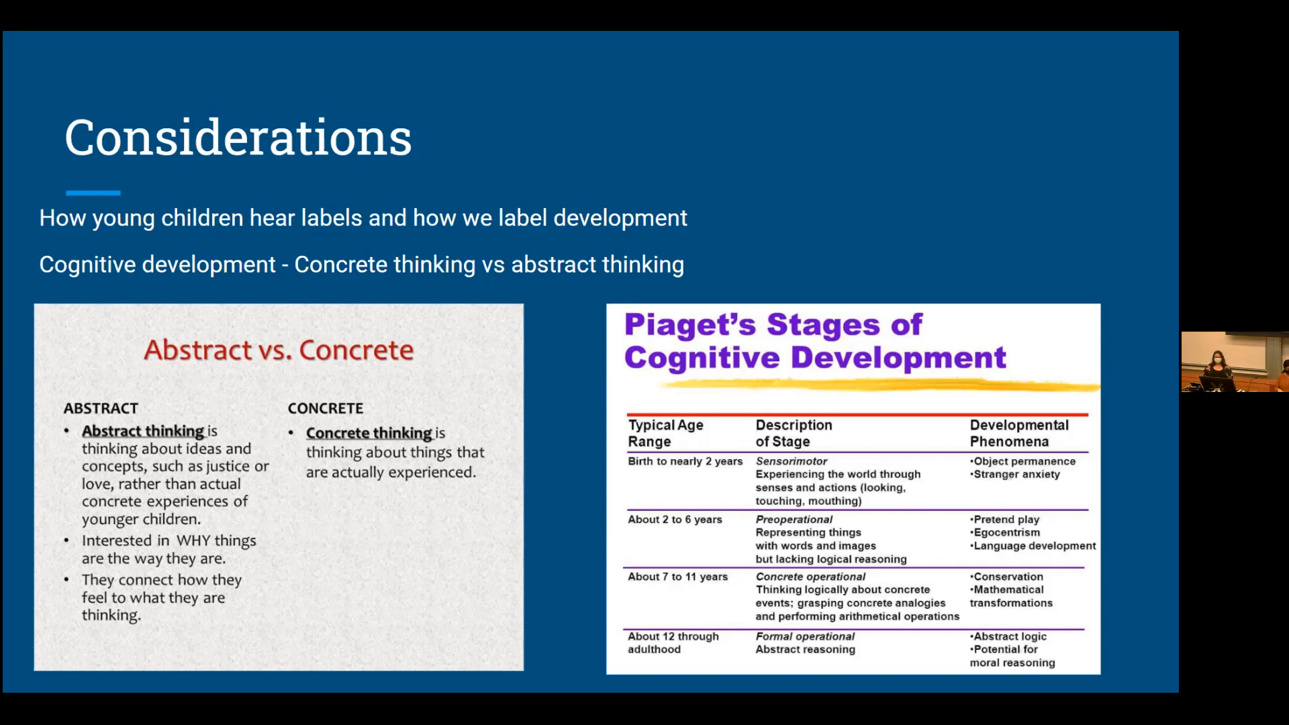
{"action": "mouse_move", "coordinate": [758, 516]}
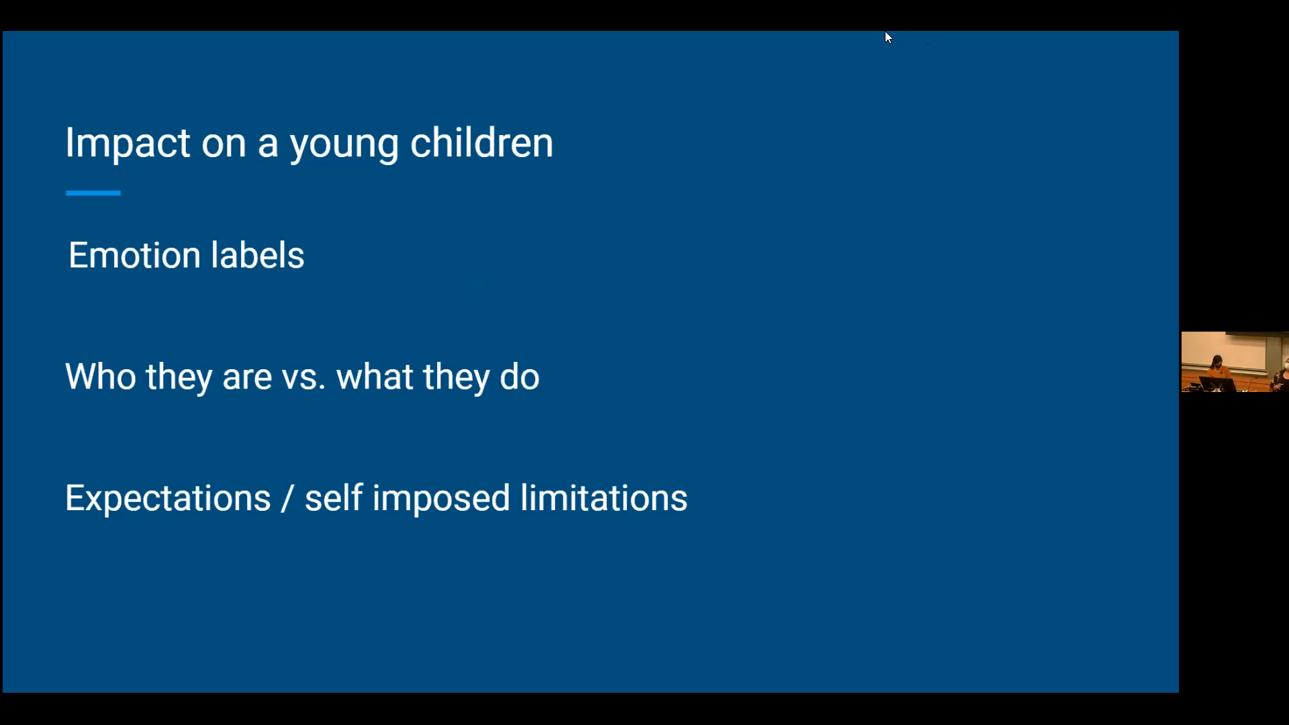
{"action": "mouse_move", "coordinate": [905, 408]}
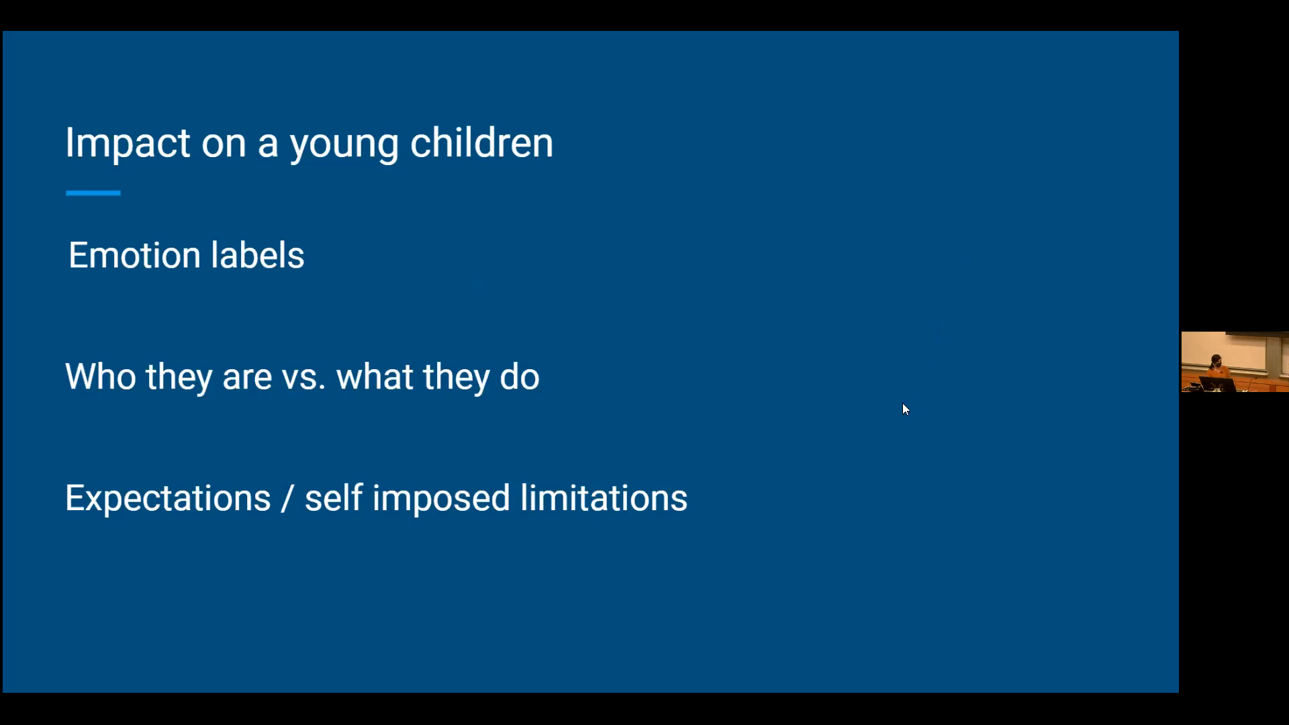
{"action": "mouse_move", "coordinate": [914, 400]}
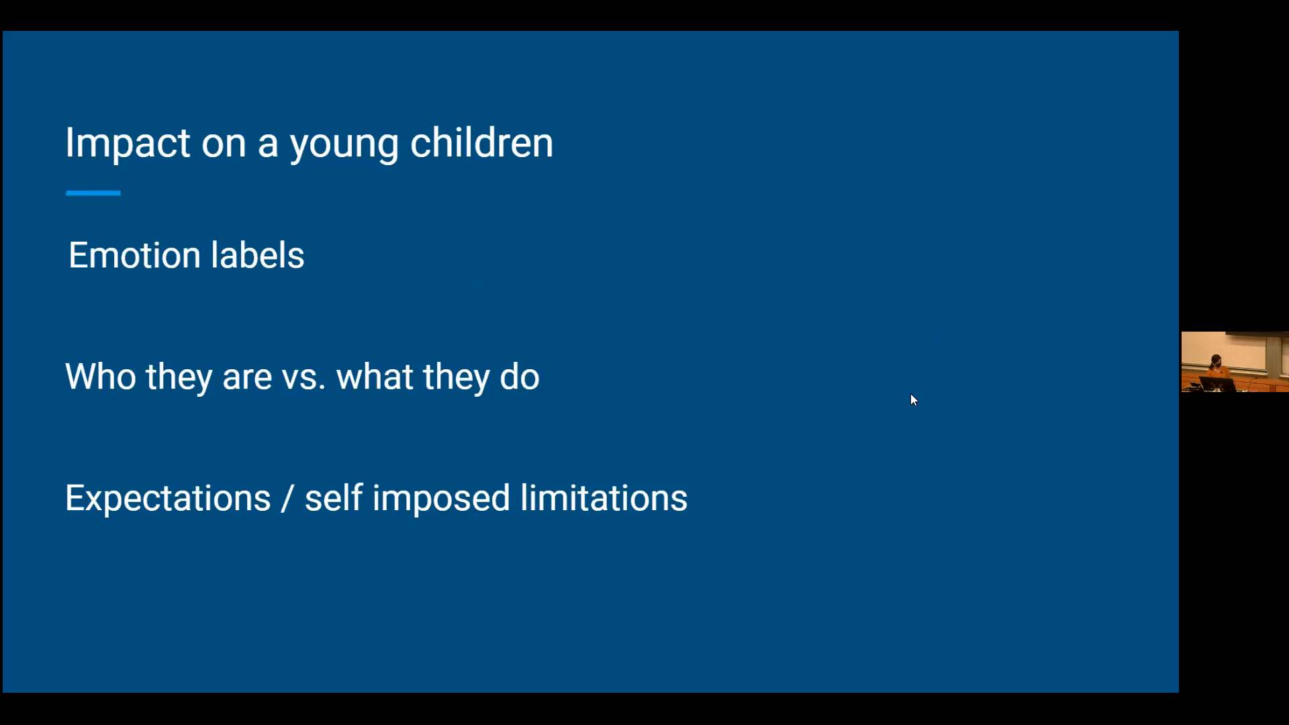
{"action": "mouse_move", "coordinate": [970, 602]}
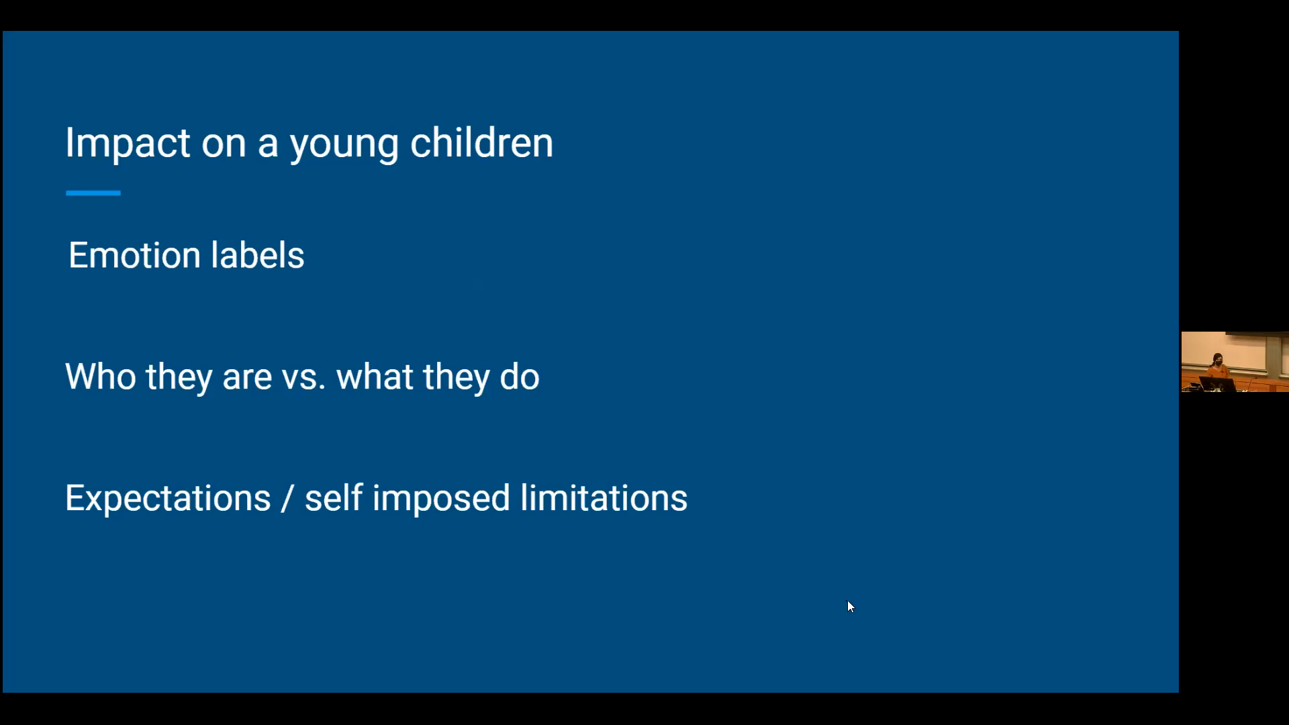
{"action": "mouse_move", "coordinate": [840, 585]}
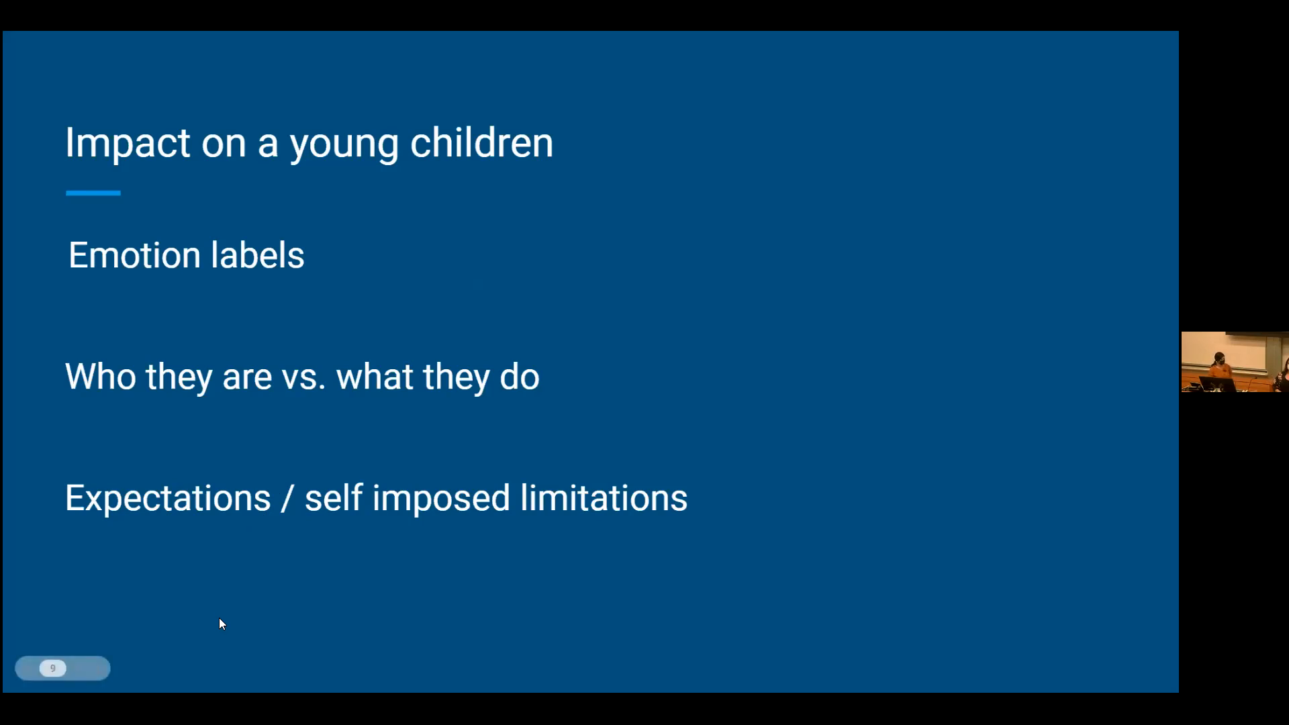
{"action": "mouse_move", "coordinate": [233, 591]}
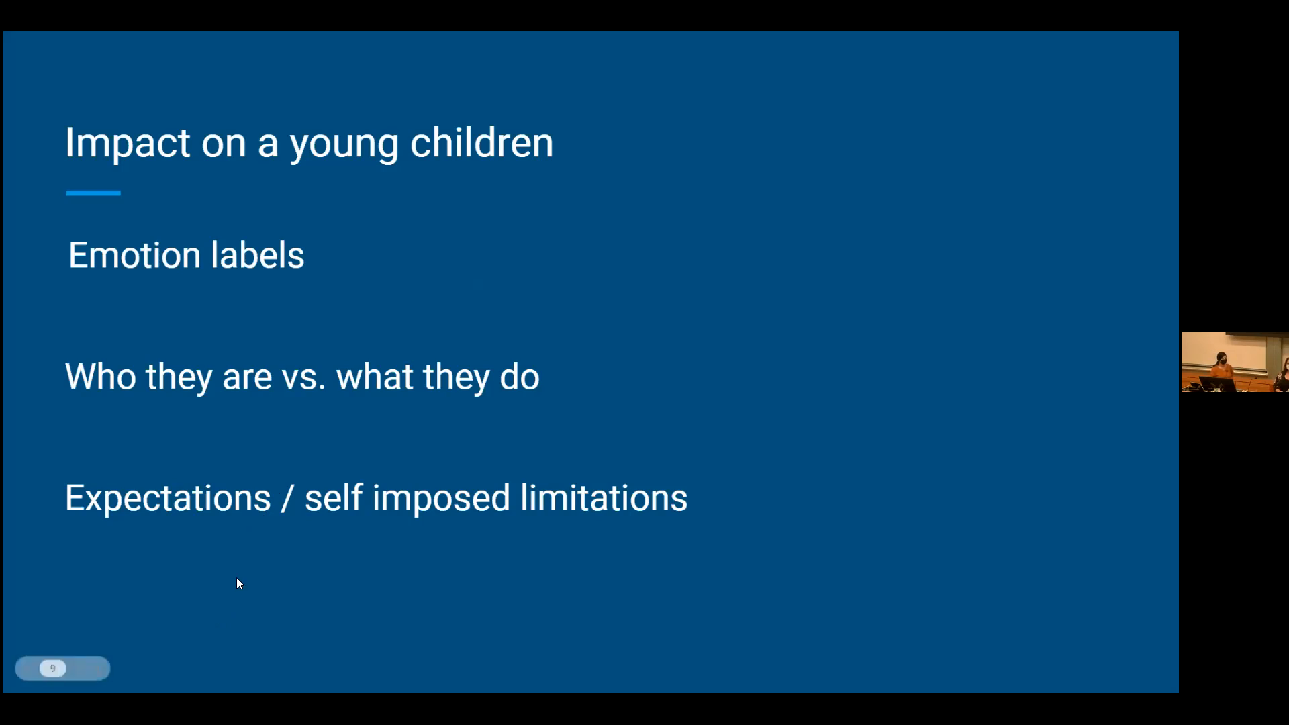
{"action": "mouse_move", "coordinate": [660, 355]}
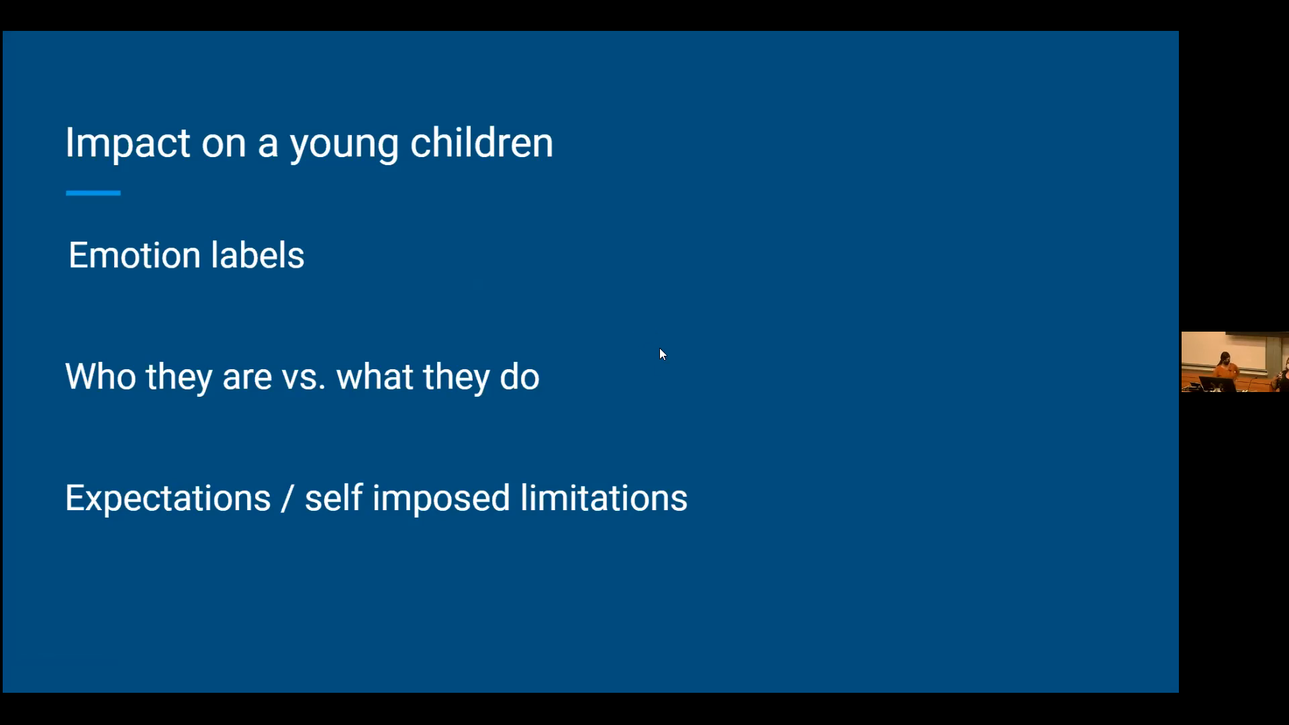
{"action": "mouse_move", "coordinate": [659, 343]}
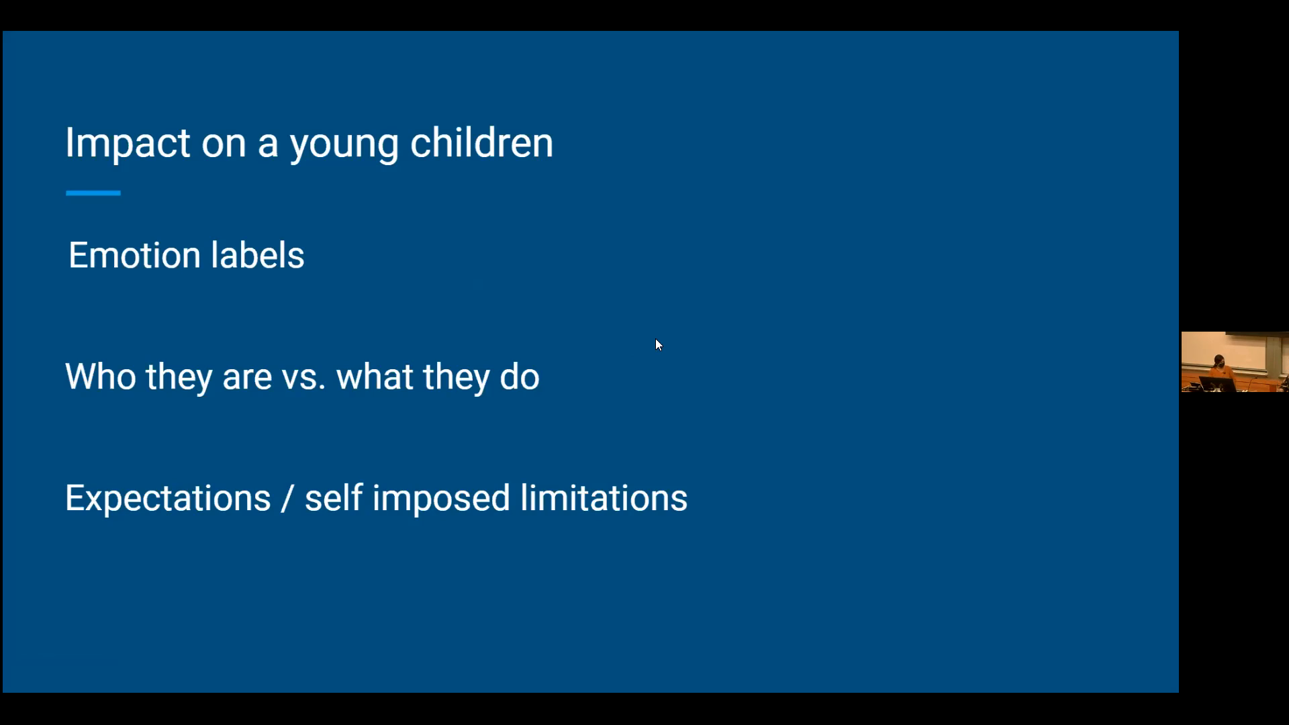
{"action": "mouse_move", "coordinate": [651, 336]}
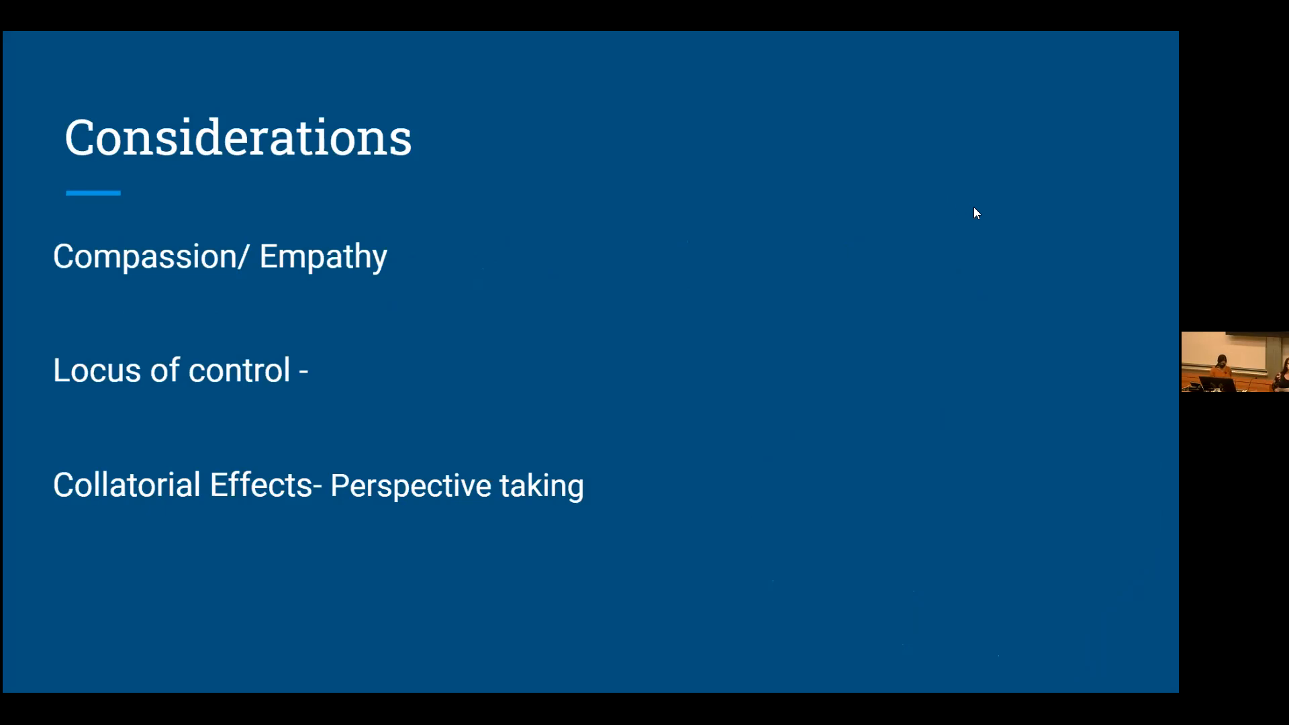
{"action": "mouse_move", "coordinate": [882, 94]}
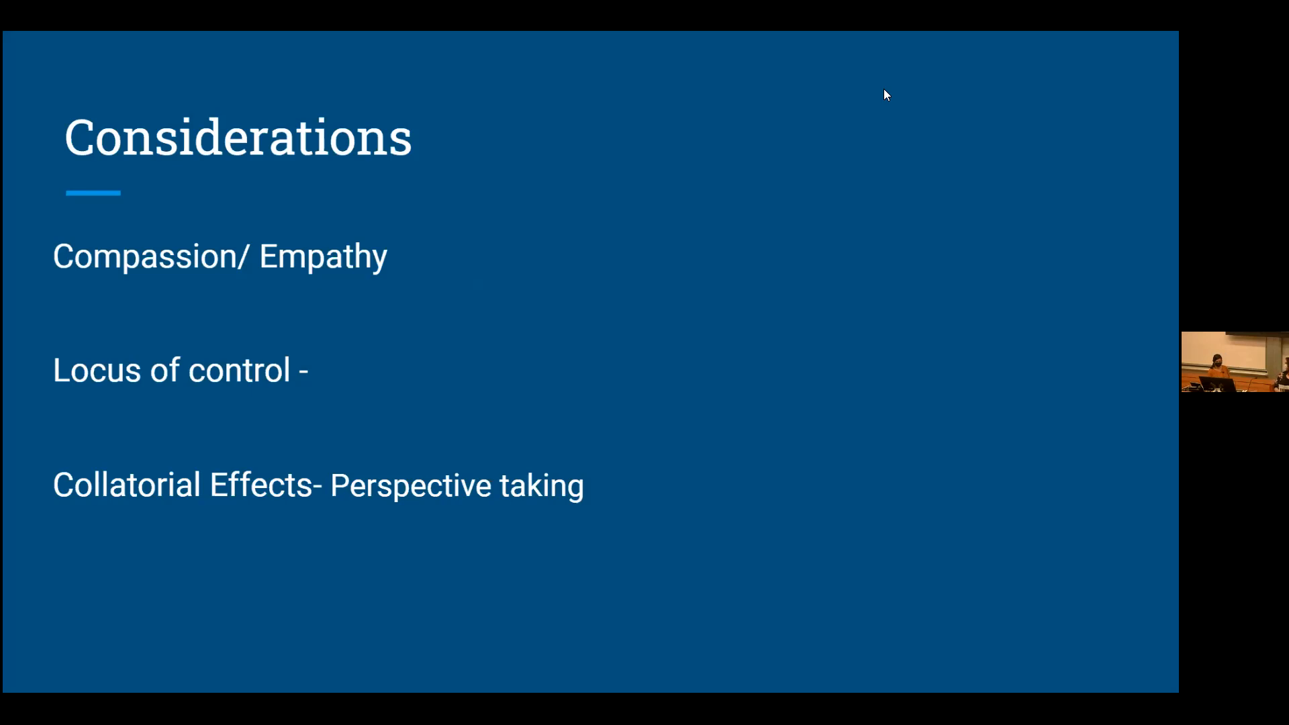
{"action": "mouse_move", "coordinate": [7, 243]}
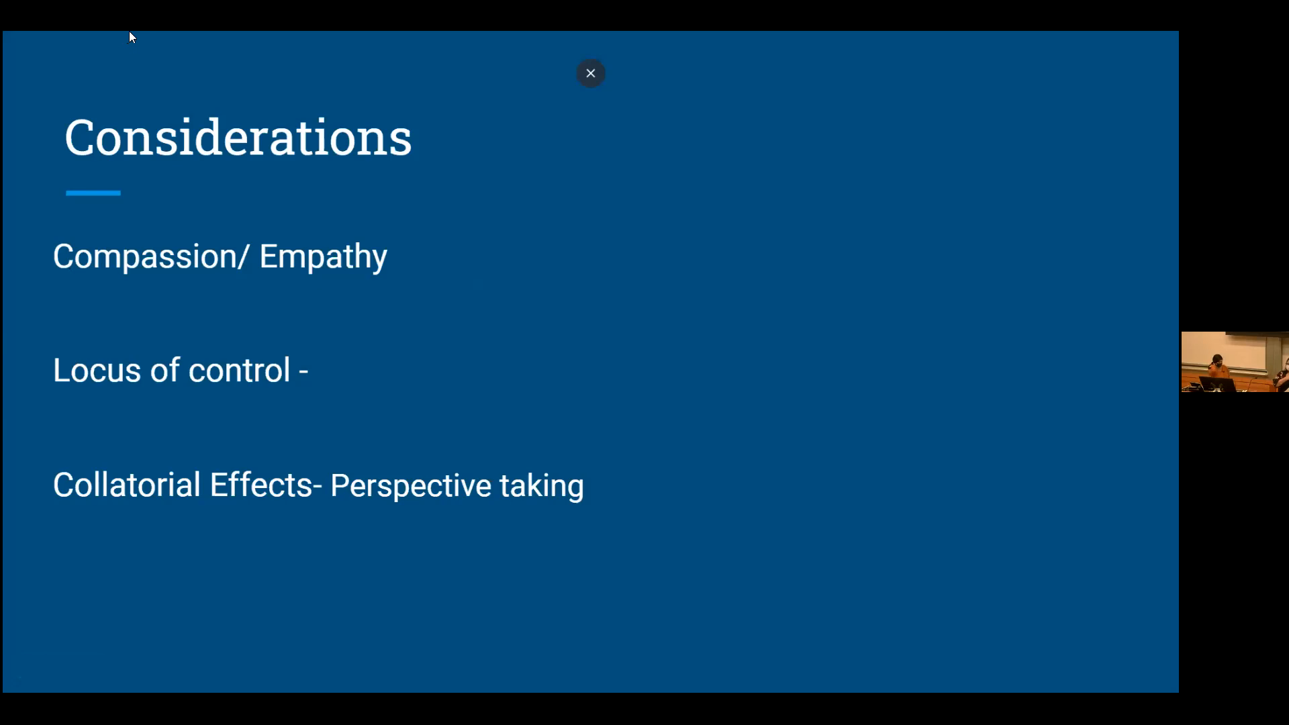
Open the YouTube video 'Karen: An Outrage Simulator' linked beside Karen on the Examples slide
{"action": "left_click", "coordinate": [591, 73]}
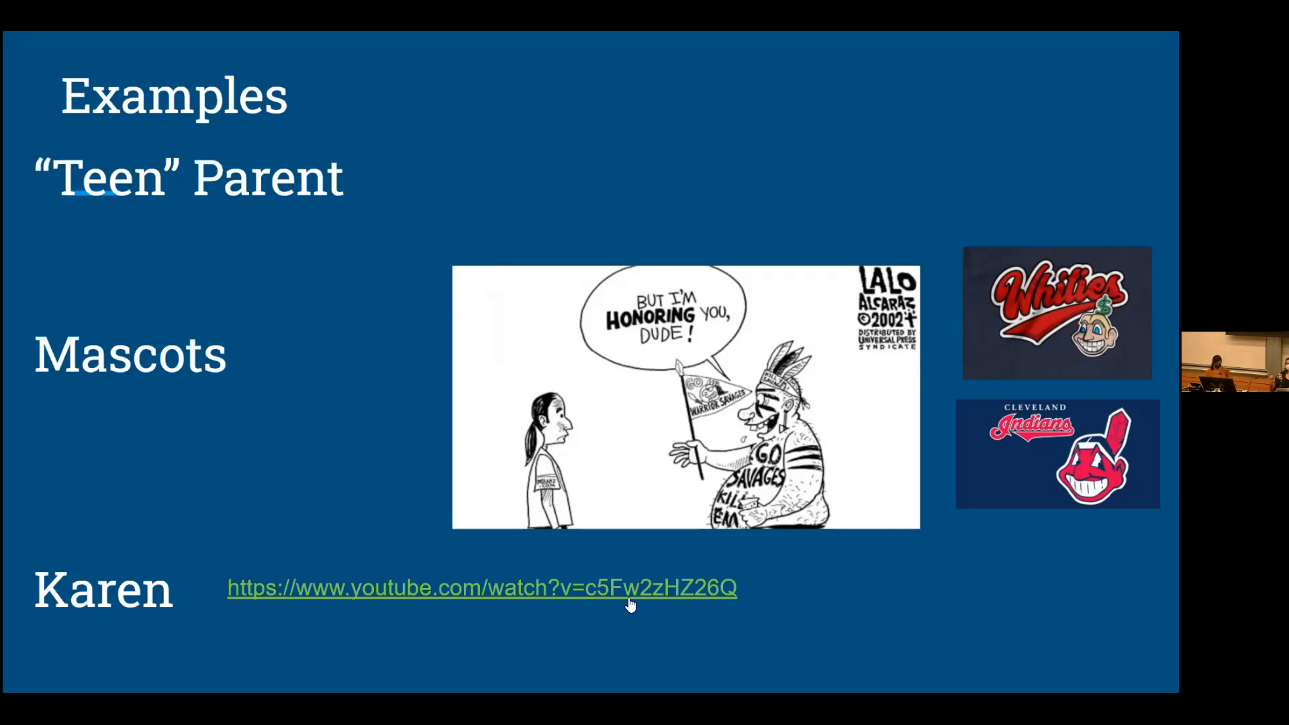
{"action": "mouse_move", "coordinate": [631, 606]}
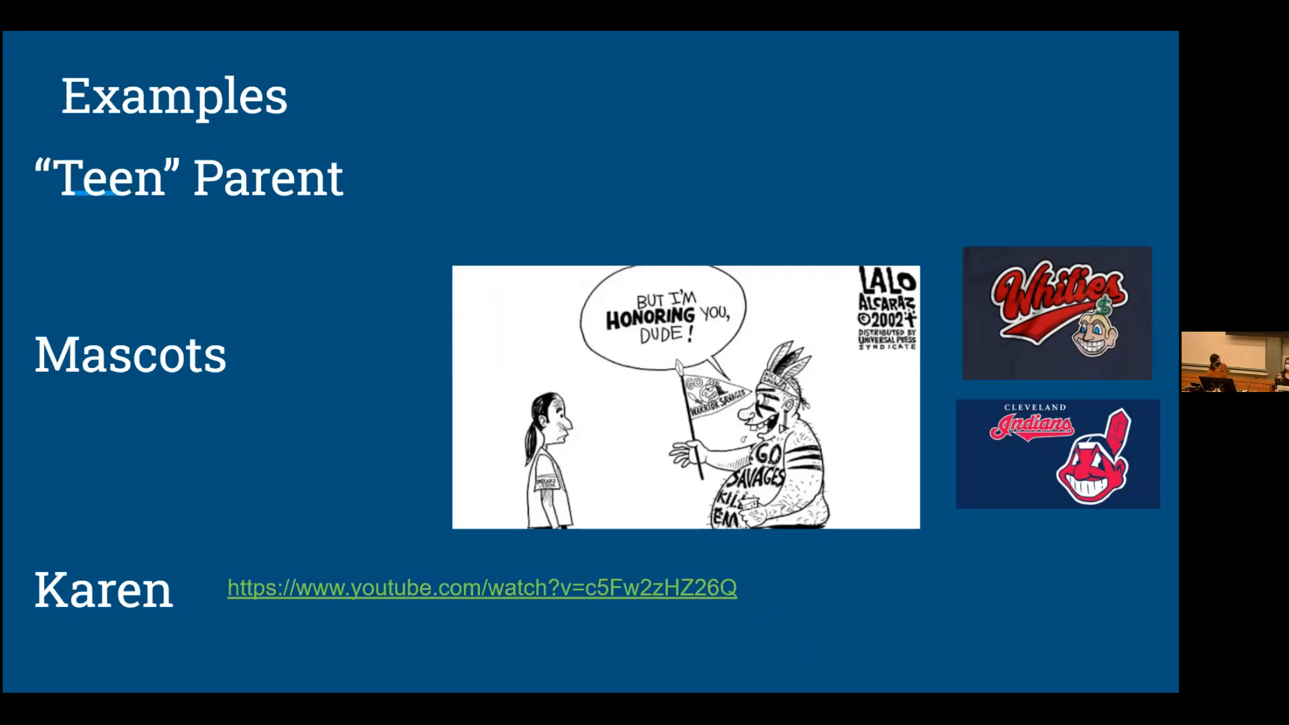
{"action": "mouse_move", "coordinate": [617, 603]}
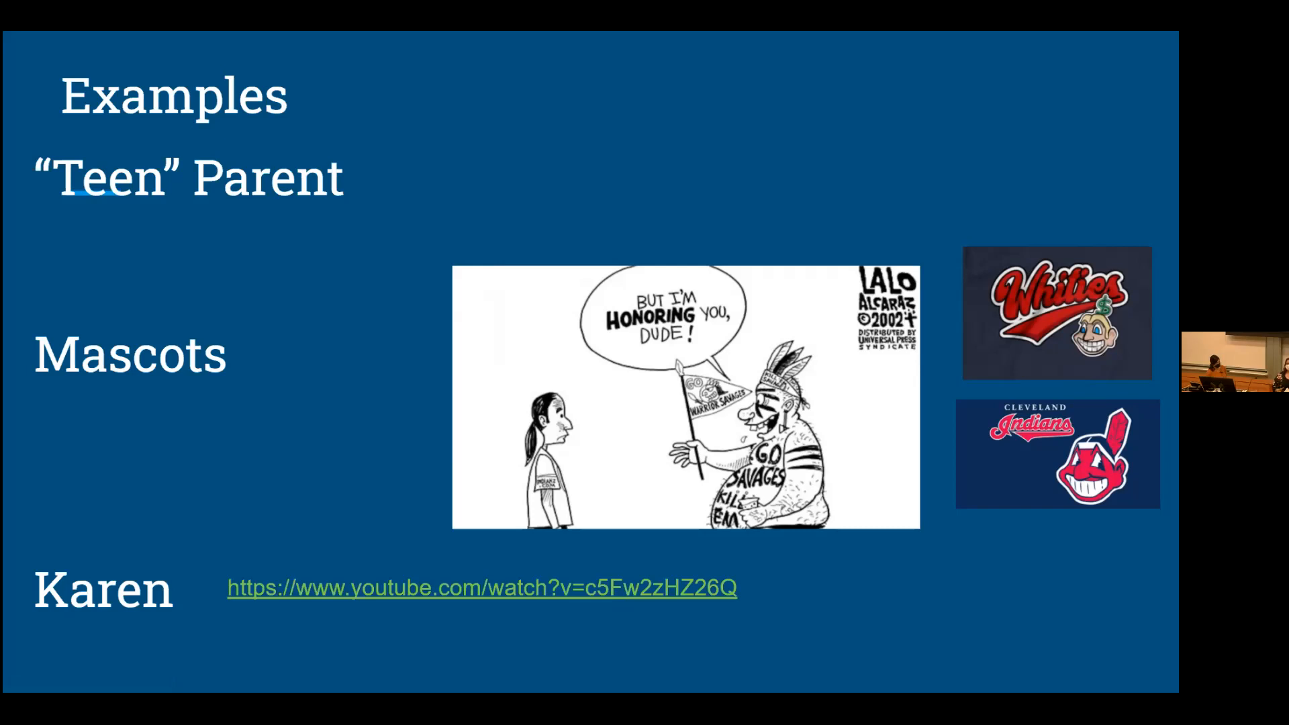
{"action": "mouse_move", "coordinate": [656, 610]}
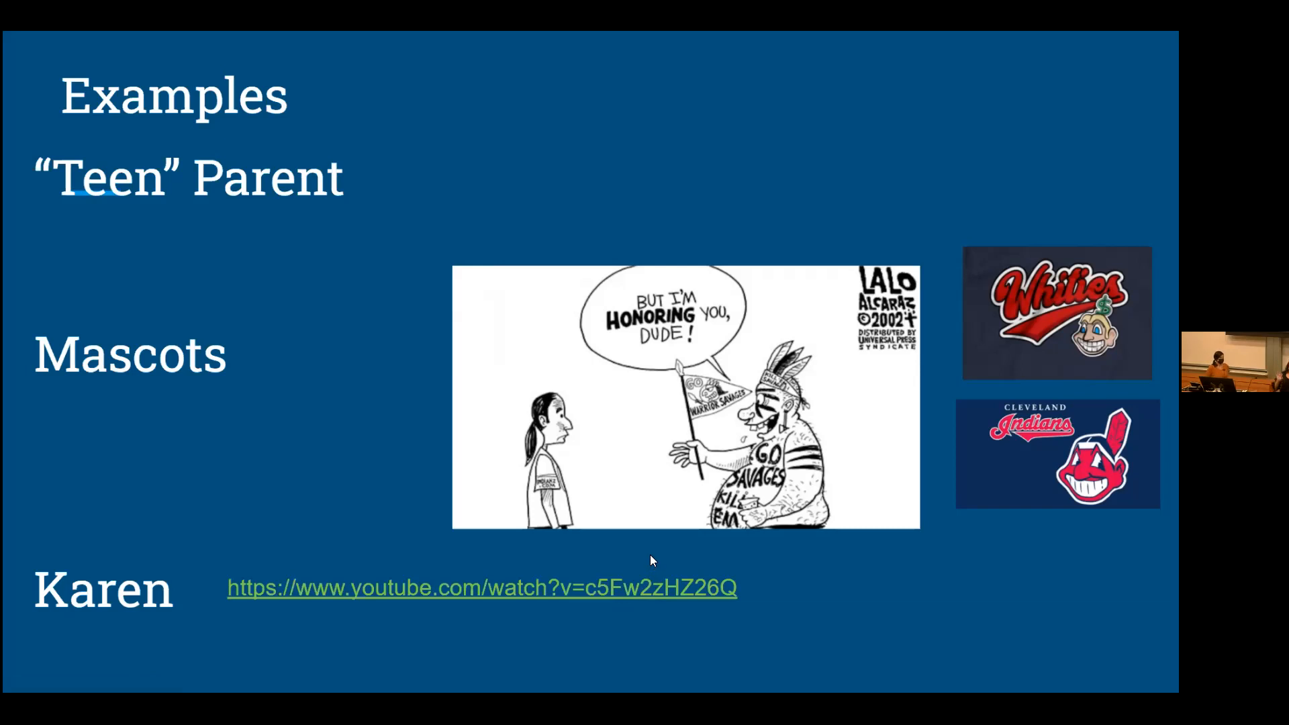
{"action": "mouse_move", "coordinate": [642, 558]}
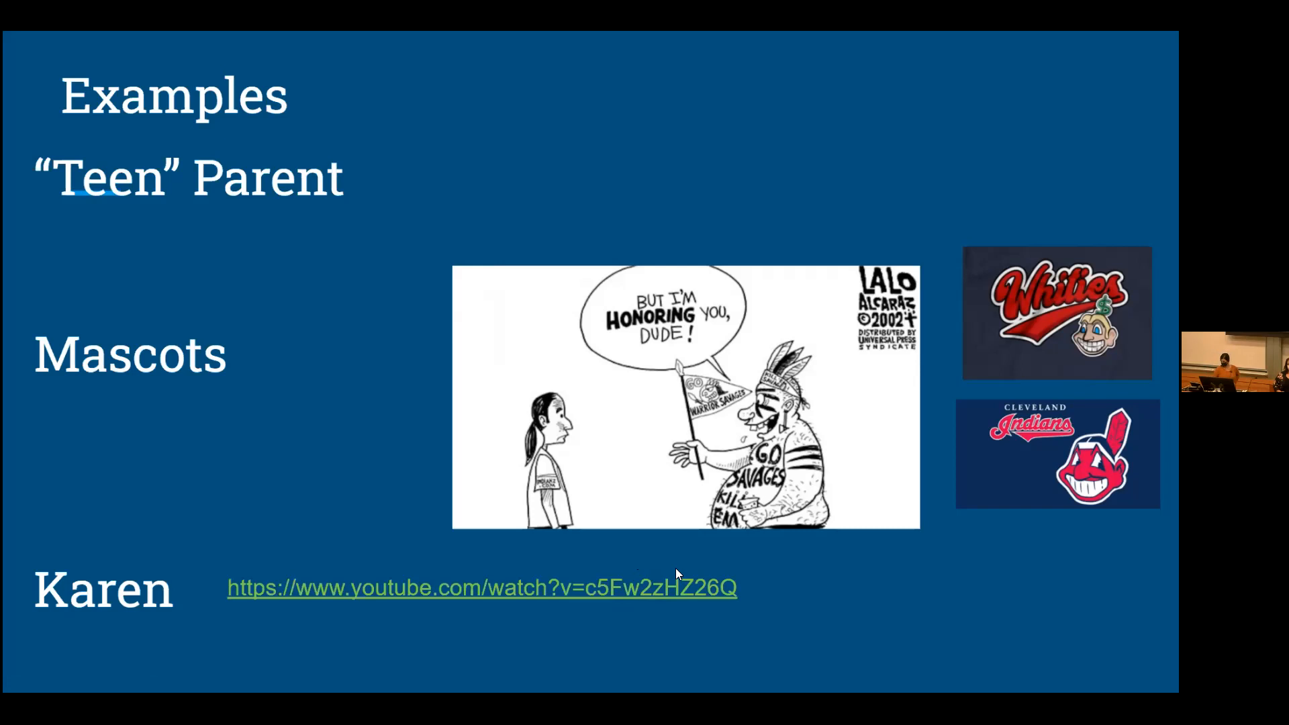
{"action": "mouse_move", "coordinate": [723, 581]}
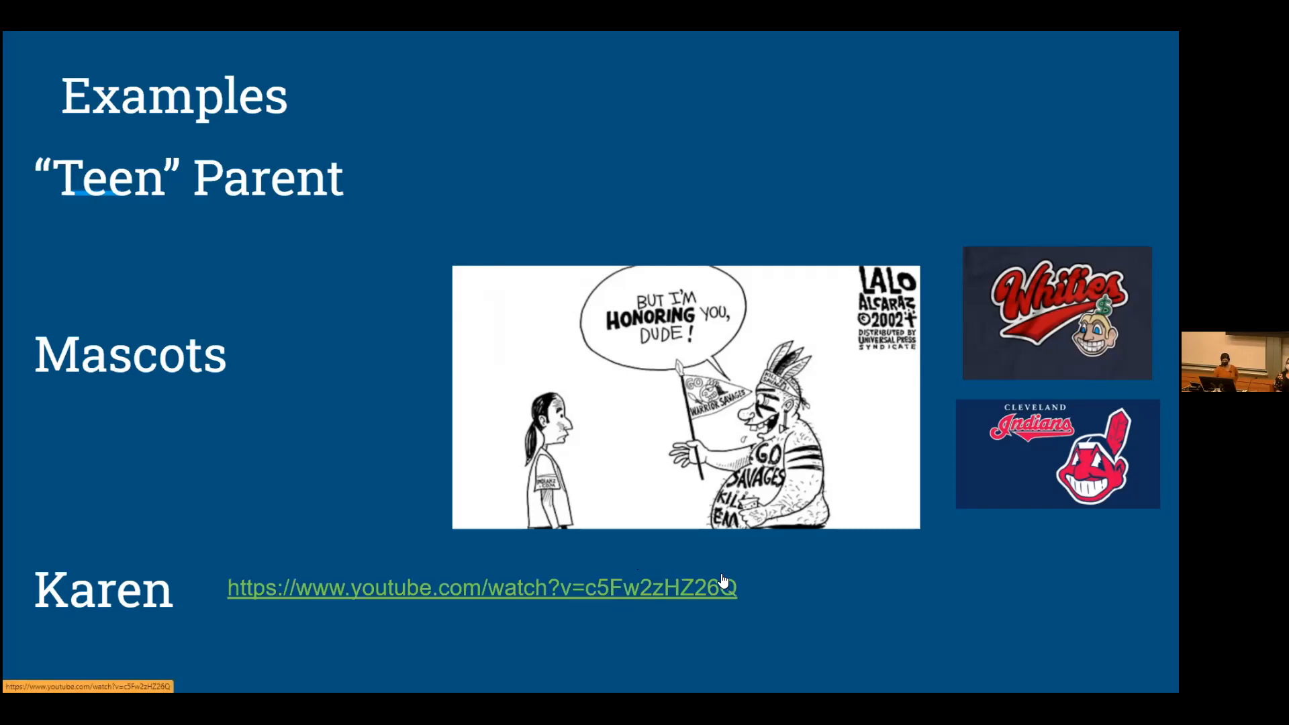
{"action": "mouse_move", "coordinate": [726, 588]}
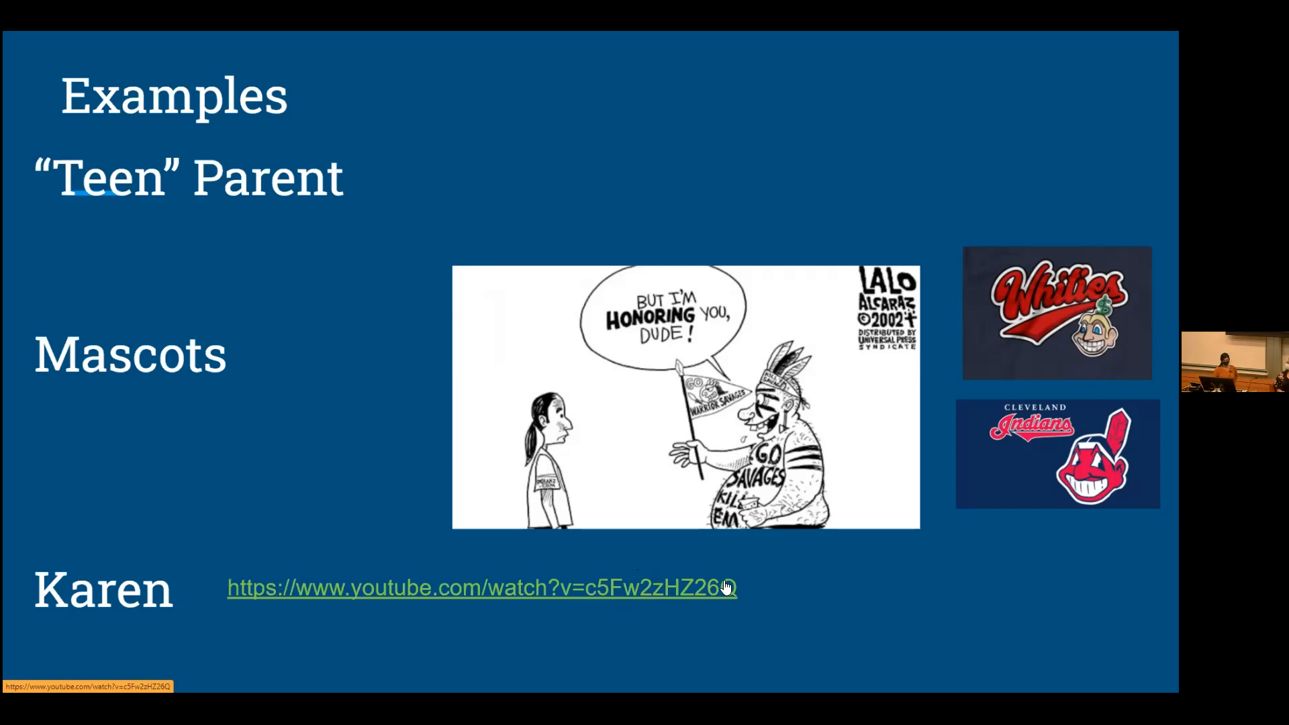
{"action": "mouse_move", "coordinate": [724, 588]}
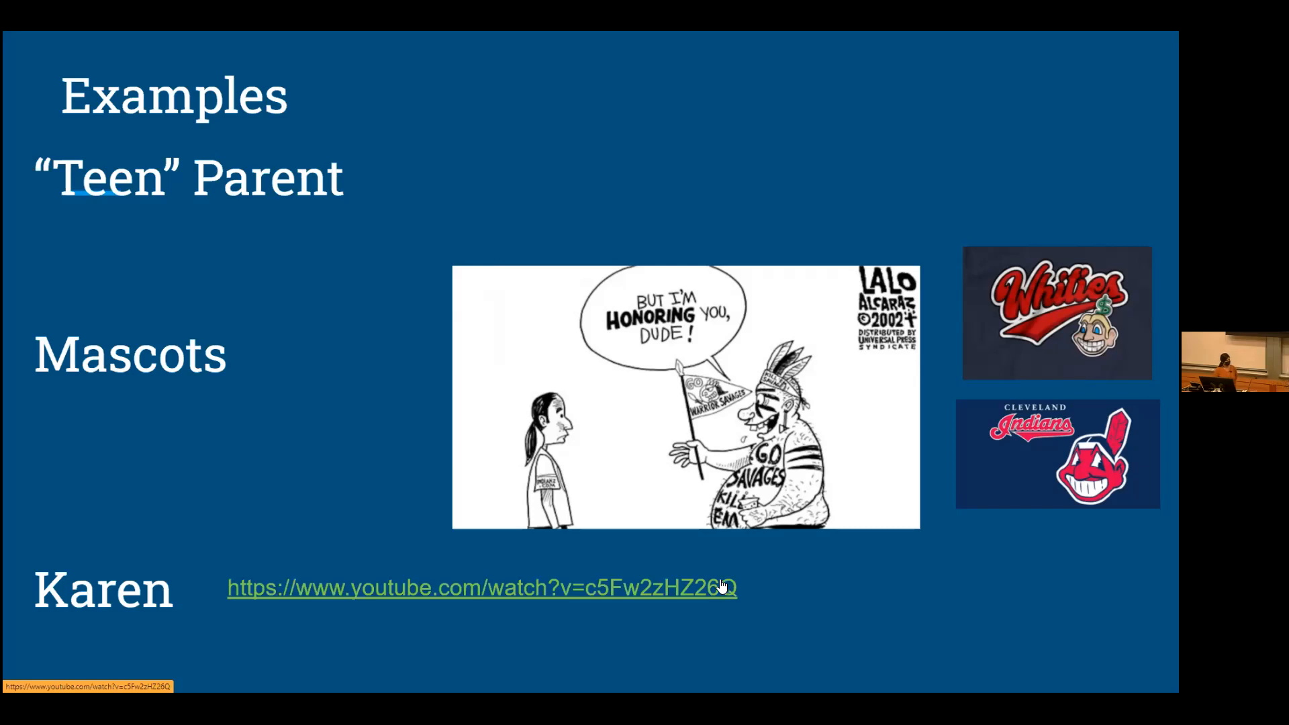
{"action": "mouse_move", "coordinate": [717, 597]}
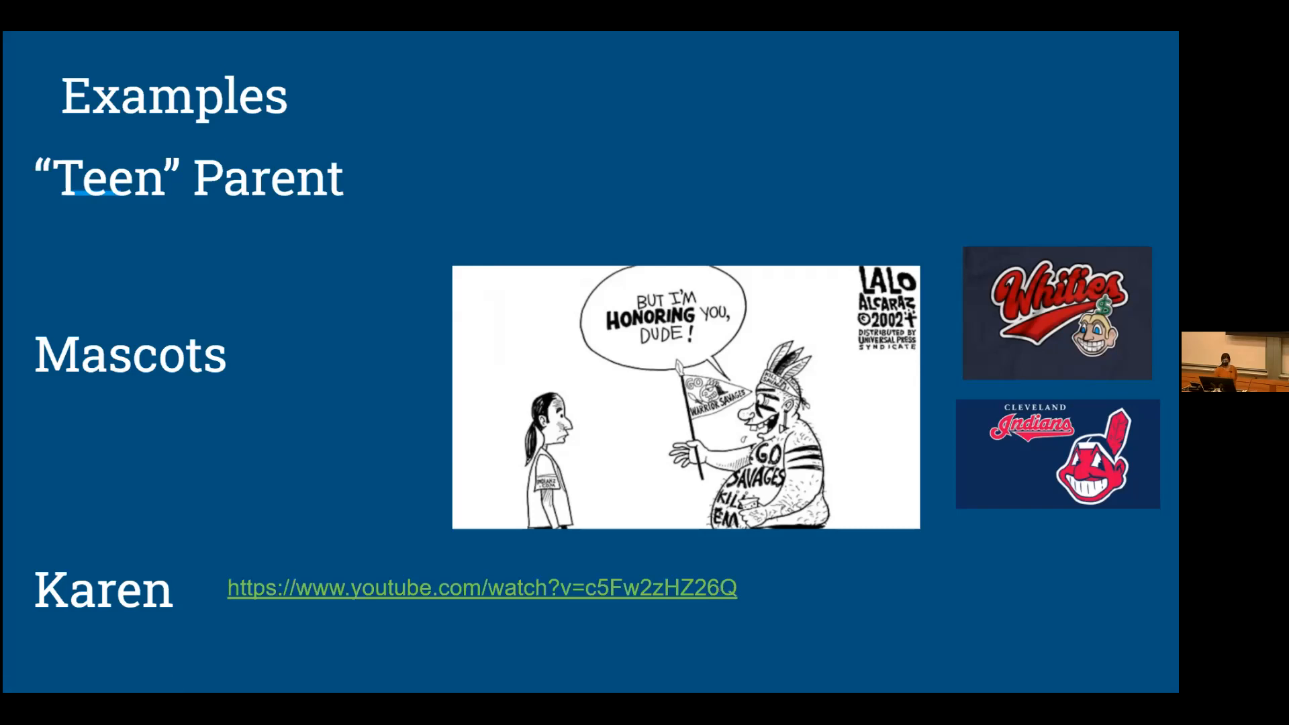
{"action": "mouse_move", "coordinate": [501, 603]}
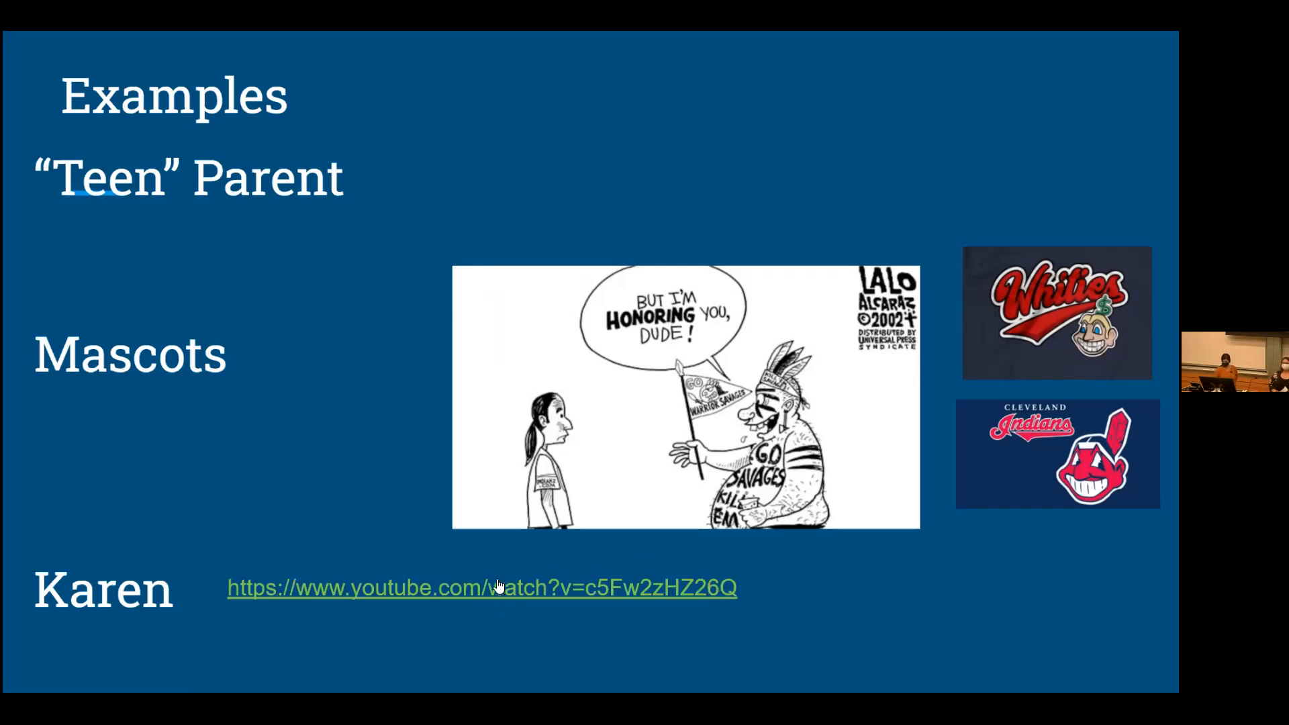
{"action": "mouse_move", "coordinate": [503, 593]}
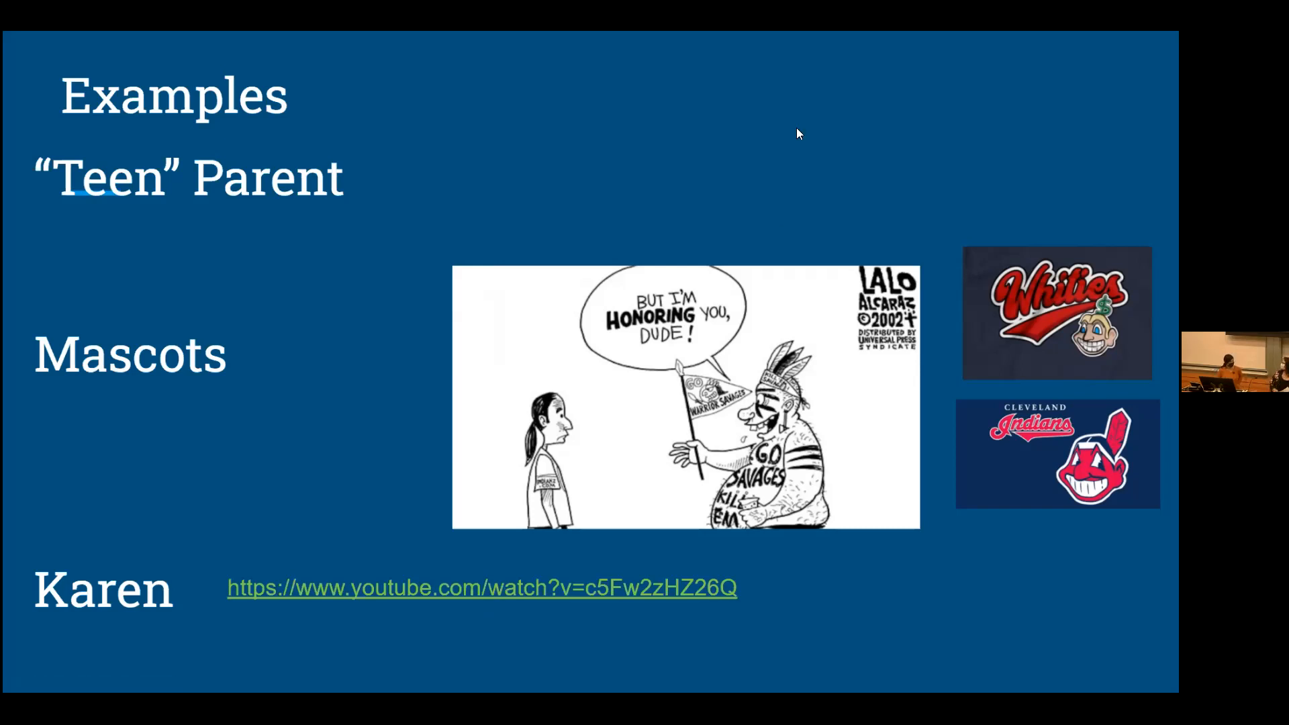
{"action": "mouse_move", "coordinate": [693, 92]}
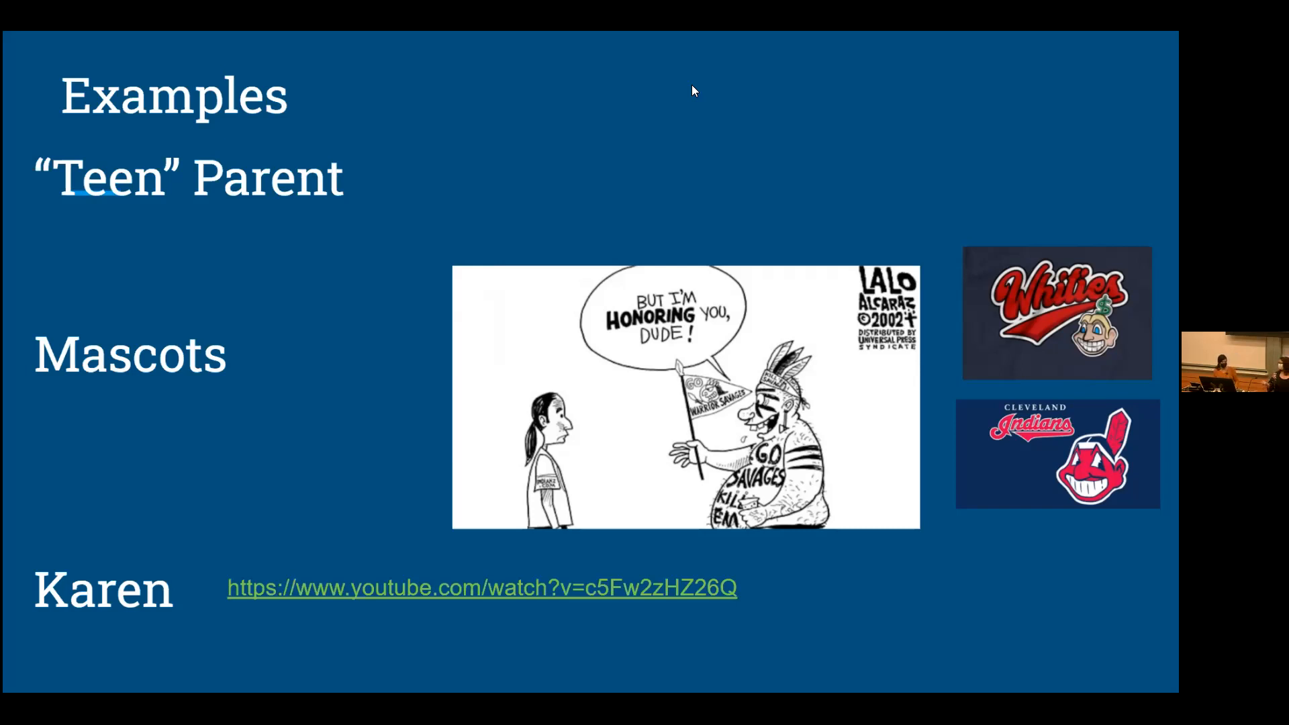
{"action": "mouse_move", "coordinate": [252, 551]}
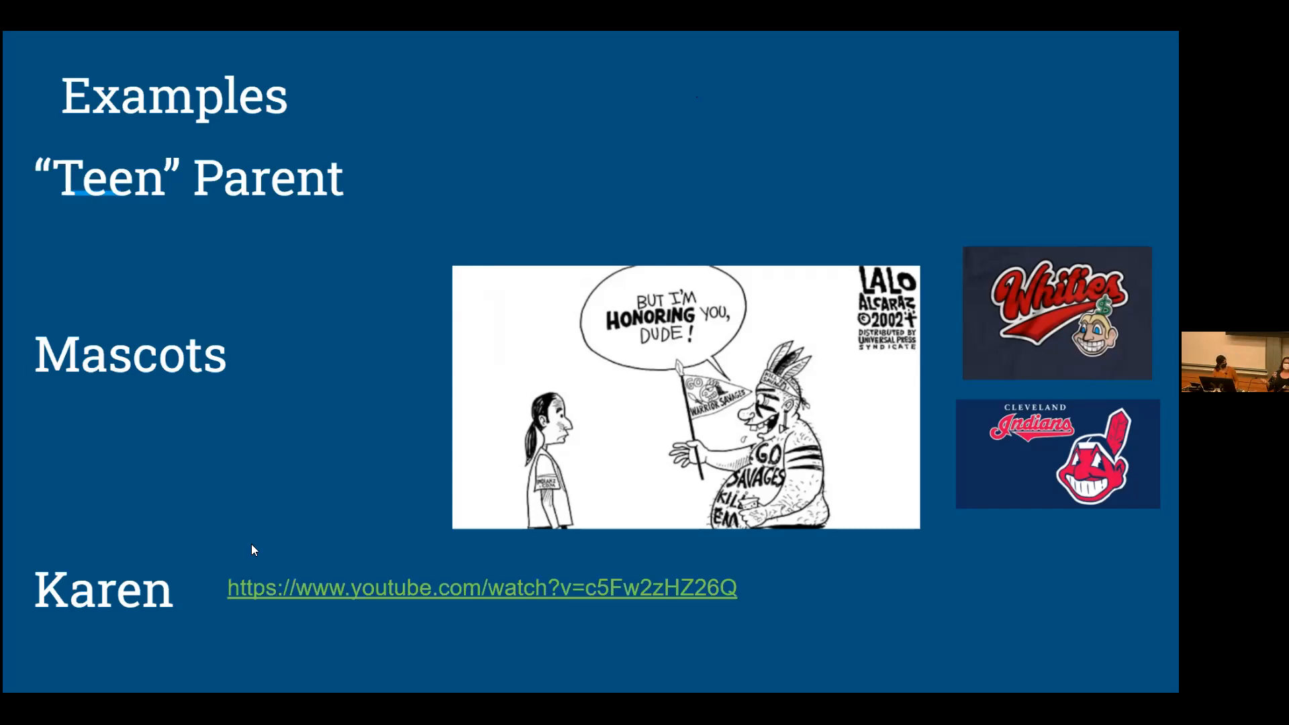
{"action": "mouse_move", "coordinate": [272, 559]}
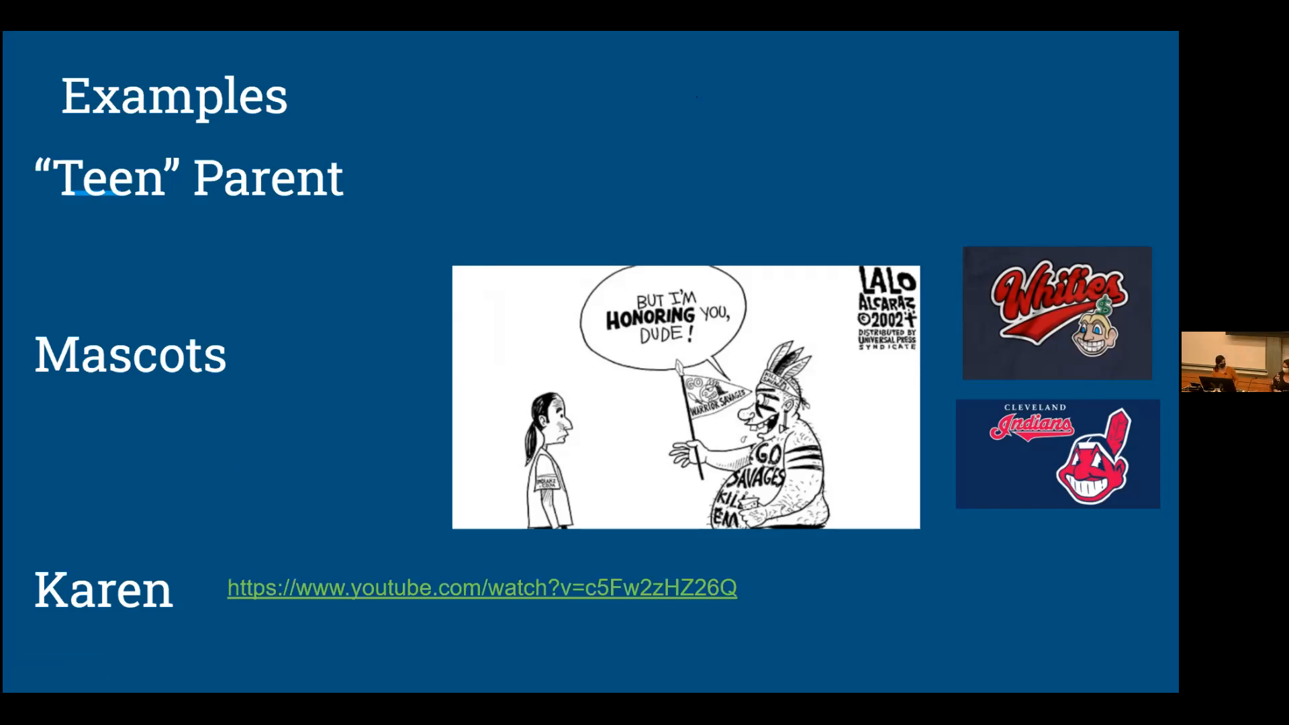
{"action": "mouse_move", "coordinate": [298, 586]}
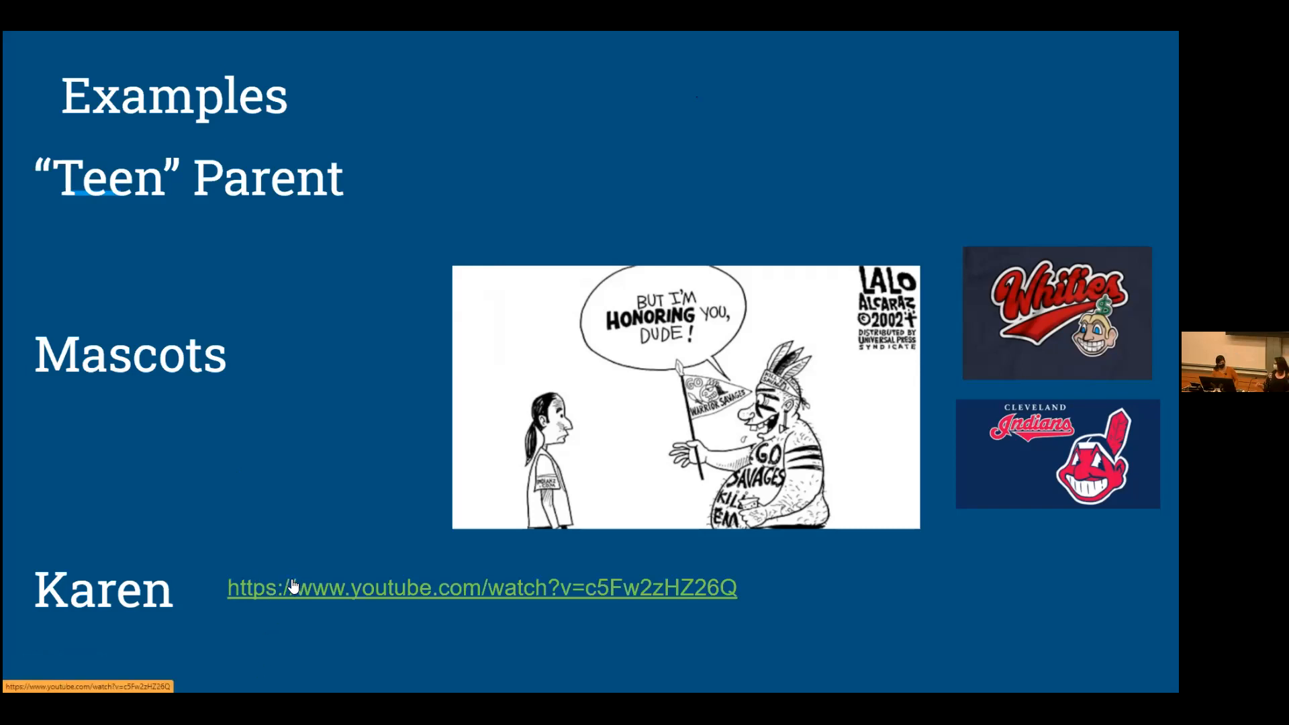
{"action": "left_click", "coordinate": [299, 585]}
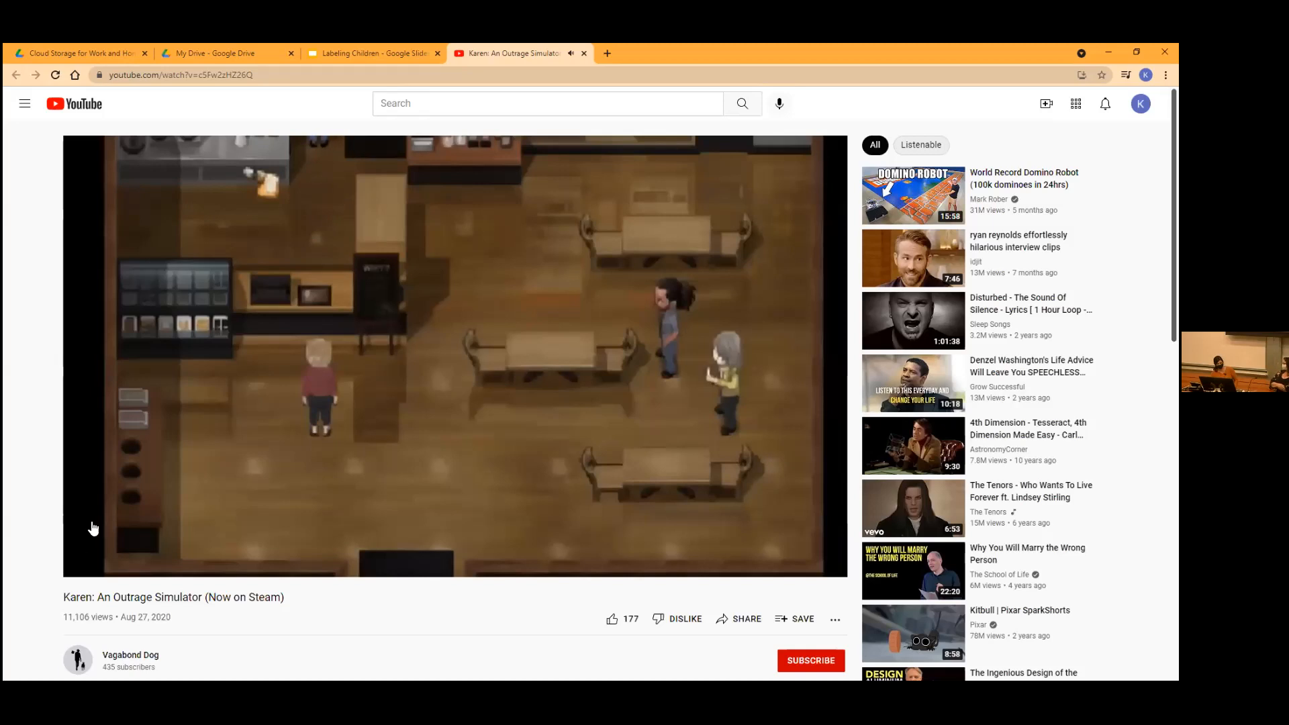
{"action": "mouse_move", "coordinate": [191, 317]}
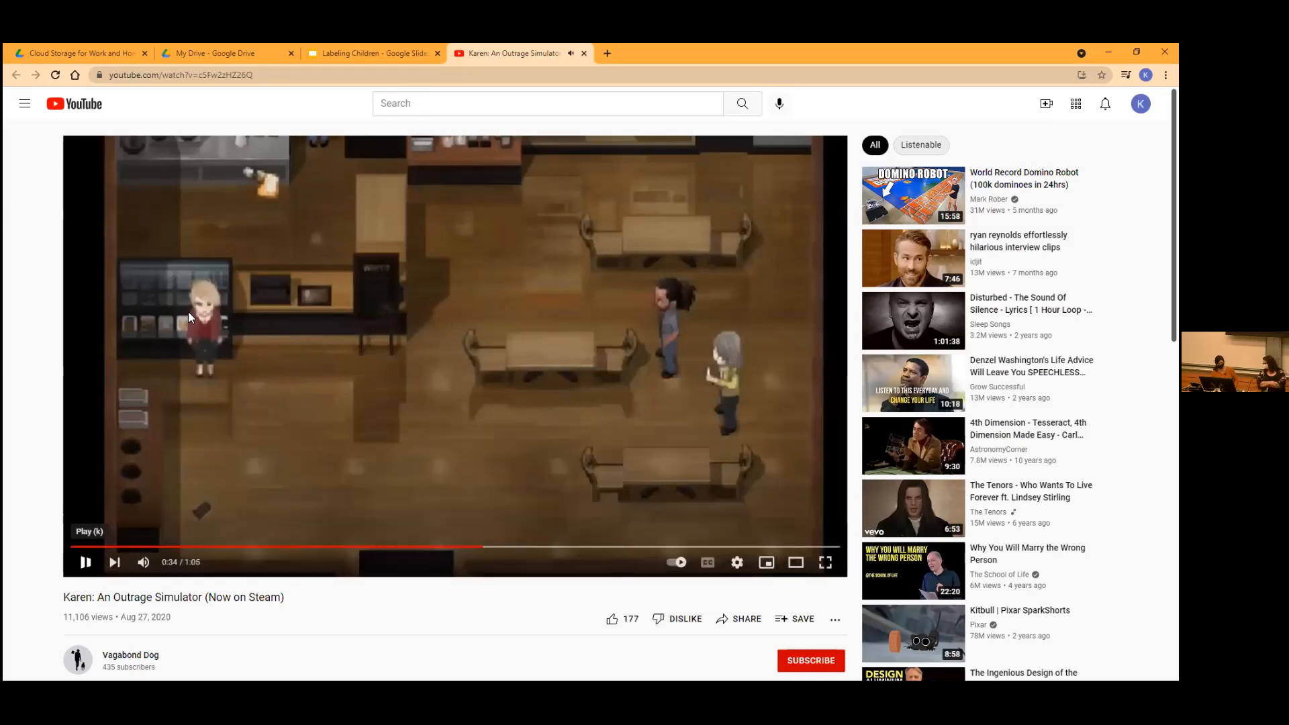
Pause the Karen video around 0:34 and return to the Labeling Children presentation
{"action": "left_click", "coordinate": [86, 561]}
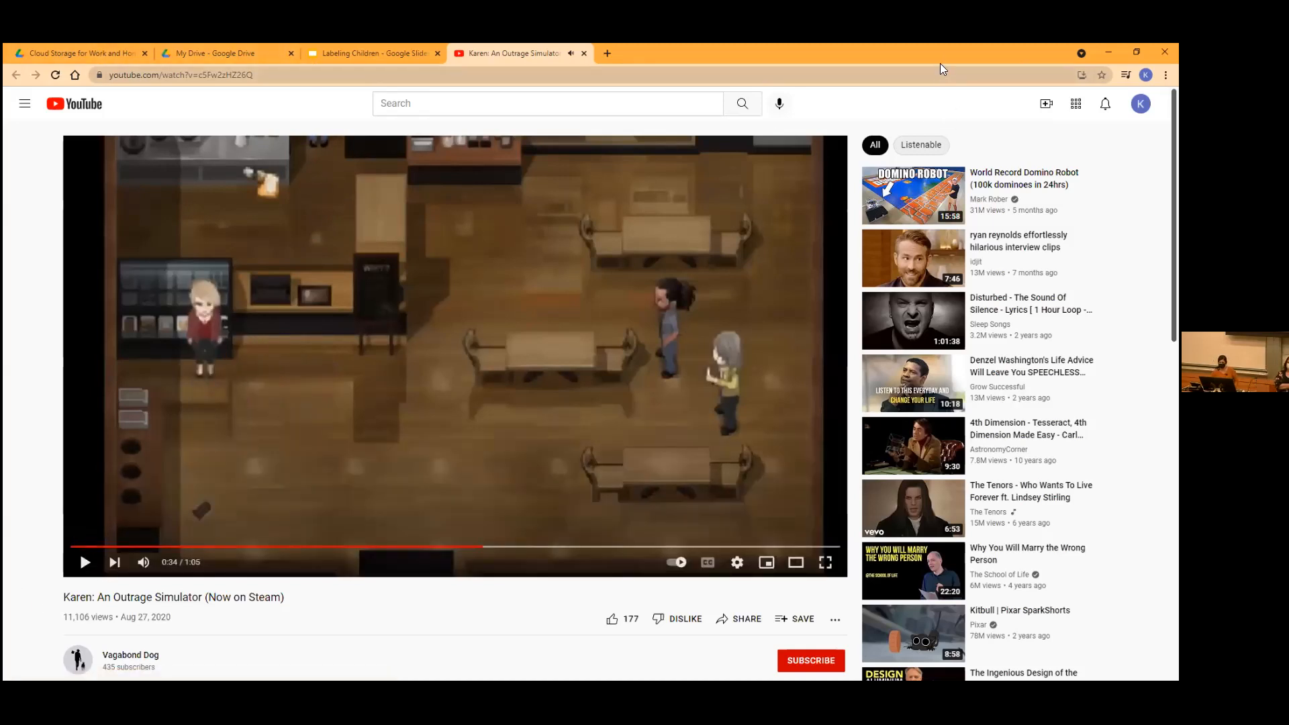
{"action": "left_click", "coordinate": [379, 52]}
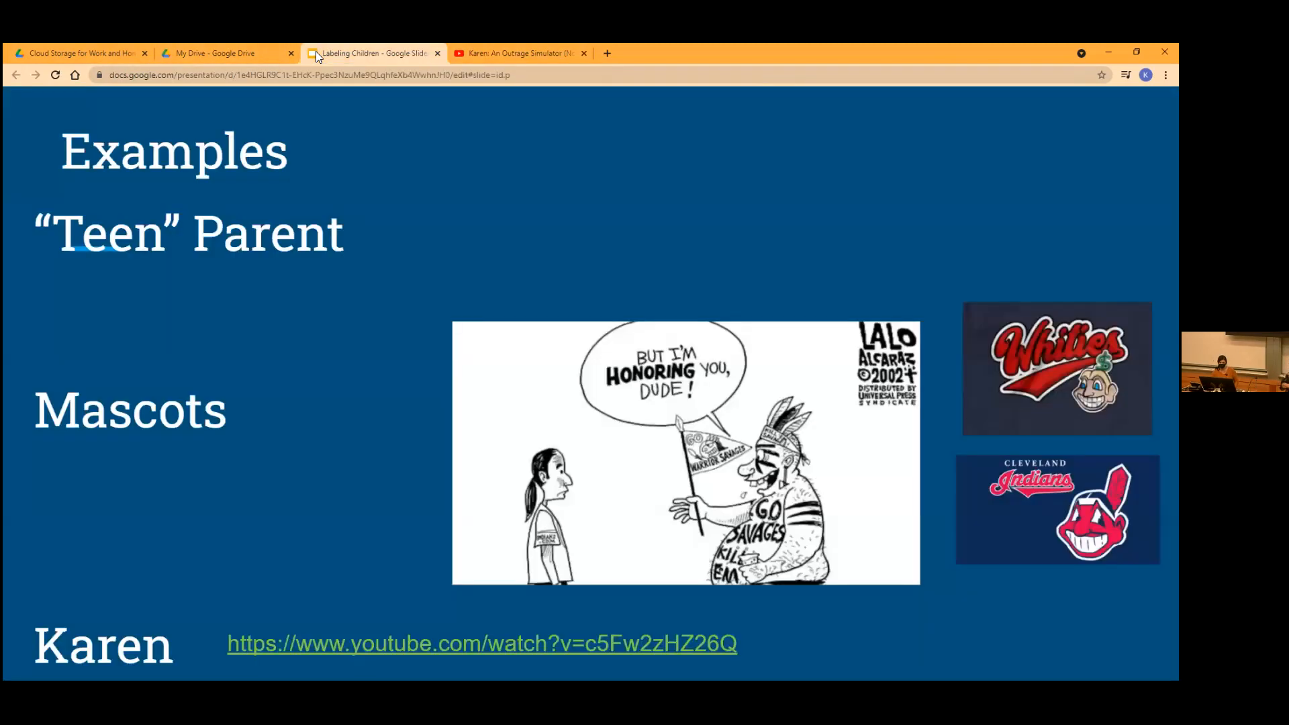